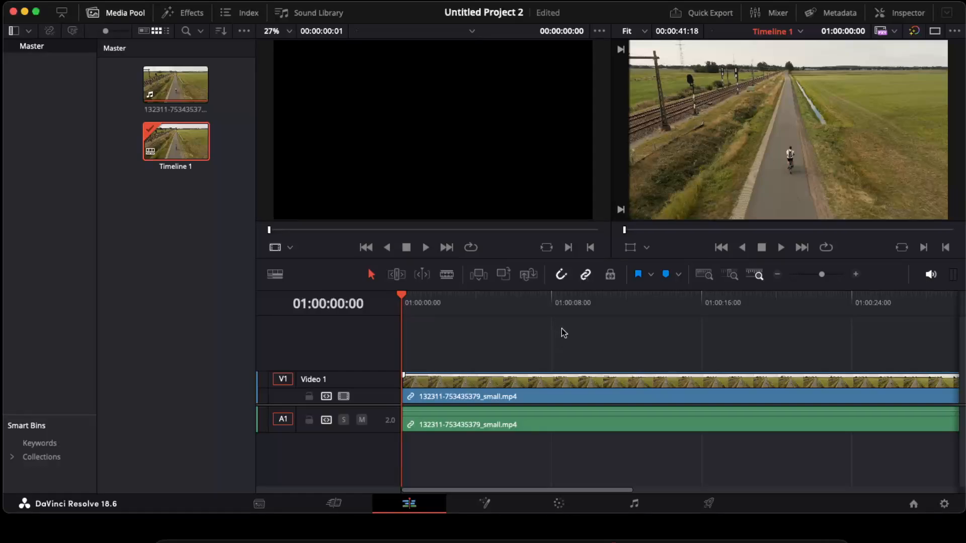
pyautogui.moveTo(561, 322)
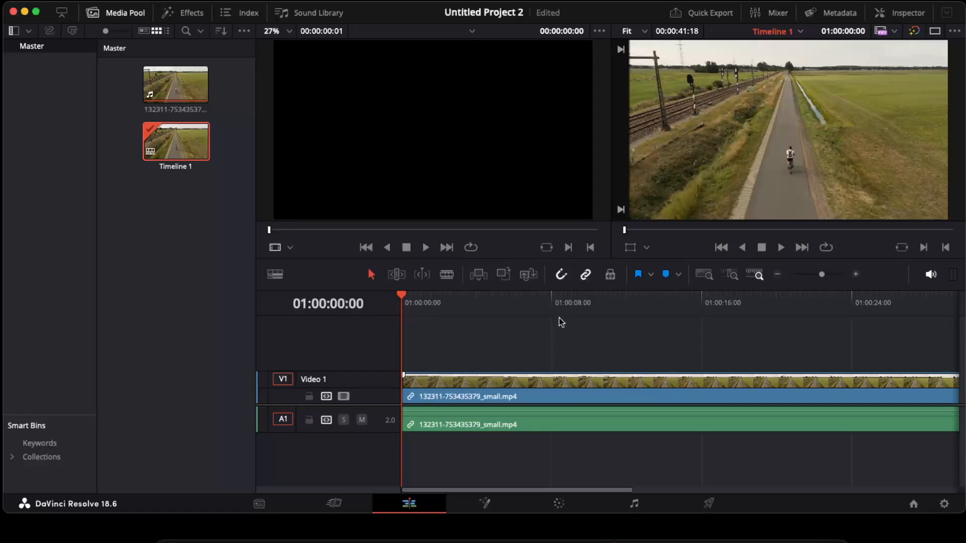
pyautogui.moveTo(420, 463)
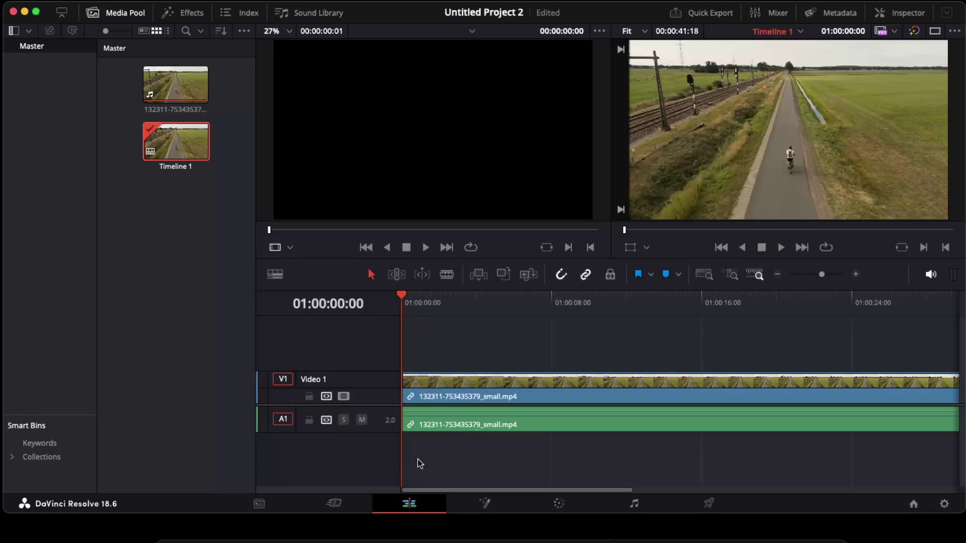
pyautogui.moveTo(409, 504)
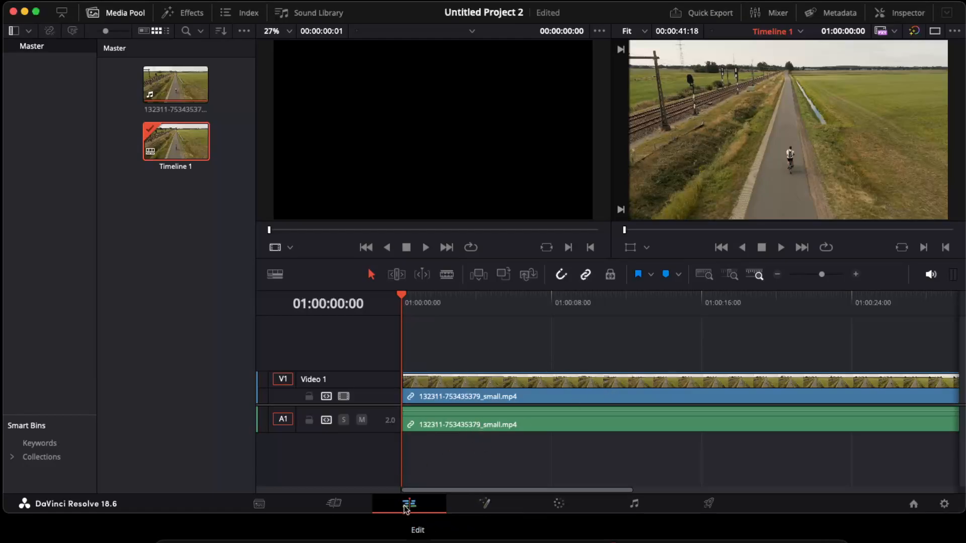
# Step: Select the drone clip of the cyclist on track V1
pyautogui.click(542, 385)
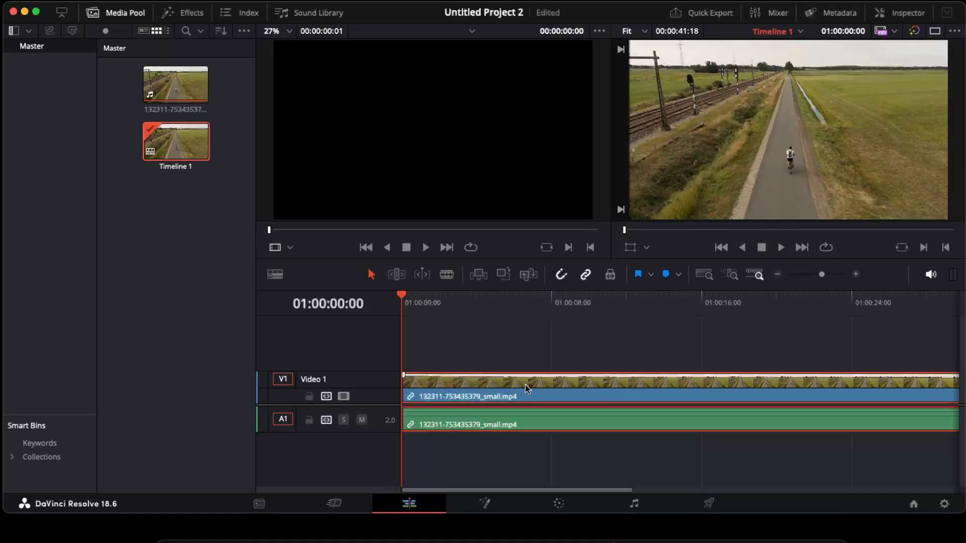
# Step: Show retime controls on the drone clip, displaying 100% speed
pyautogui.rightClick(526, 388)
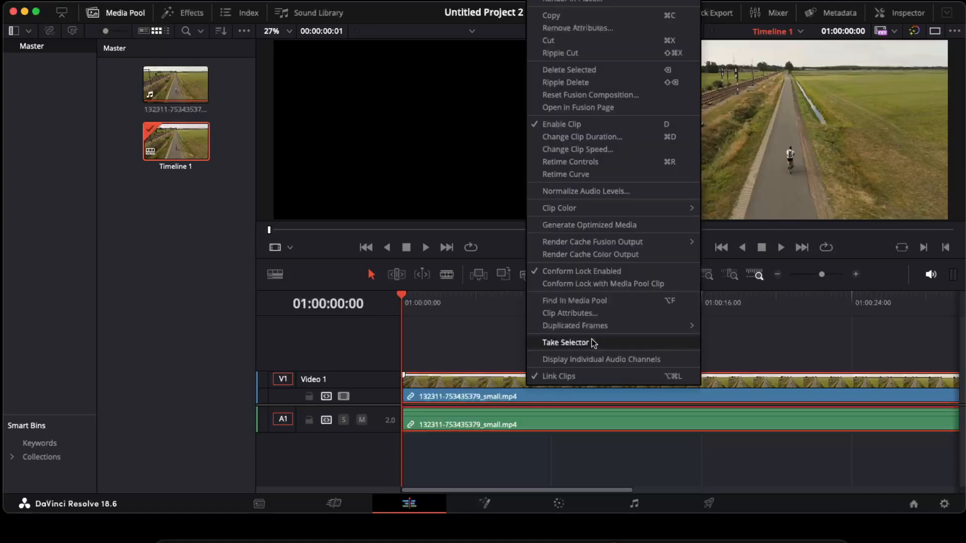
pyautogui.moveTo(570, 161)
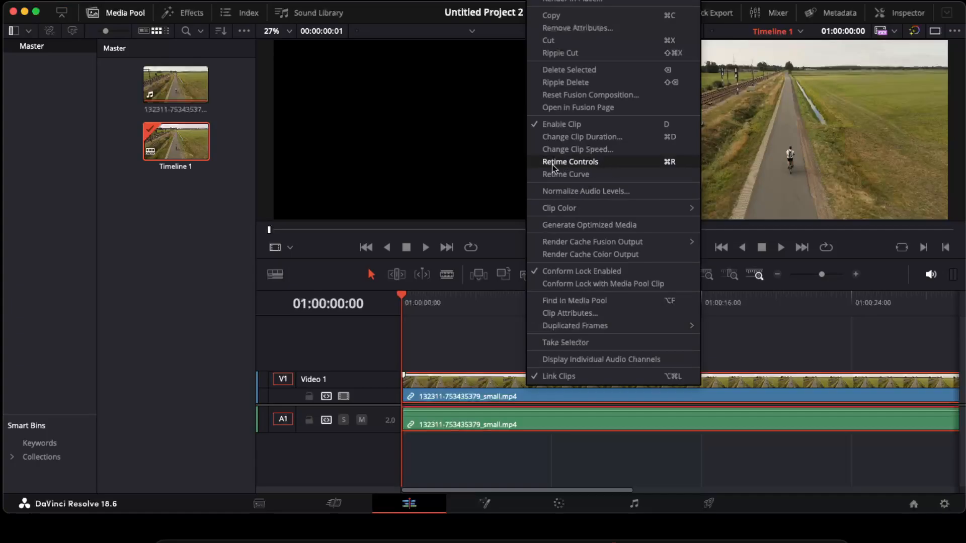
pyautogui.moveTo(675, 168)
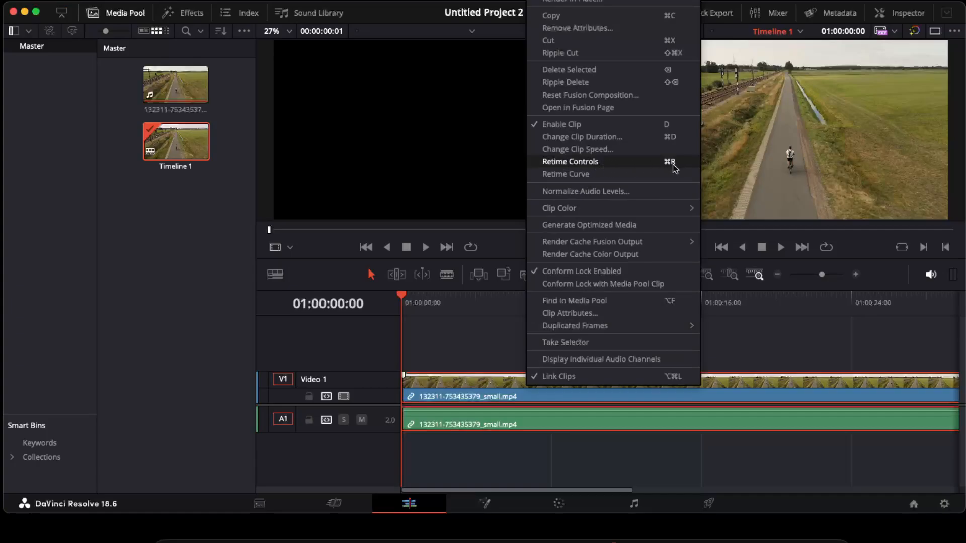
pyautogui.click(570, 161)
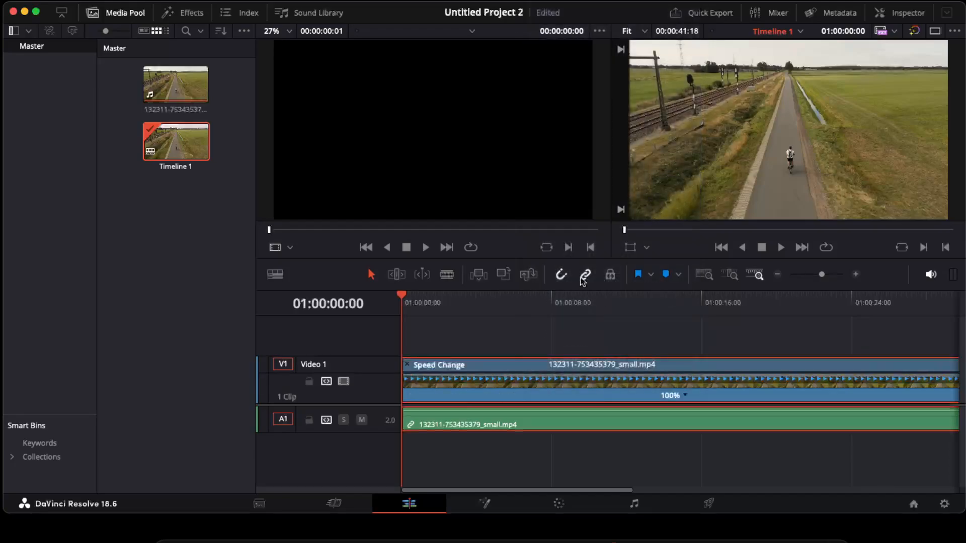
pyautogui.moveTo(482, 371)
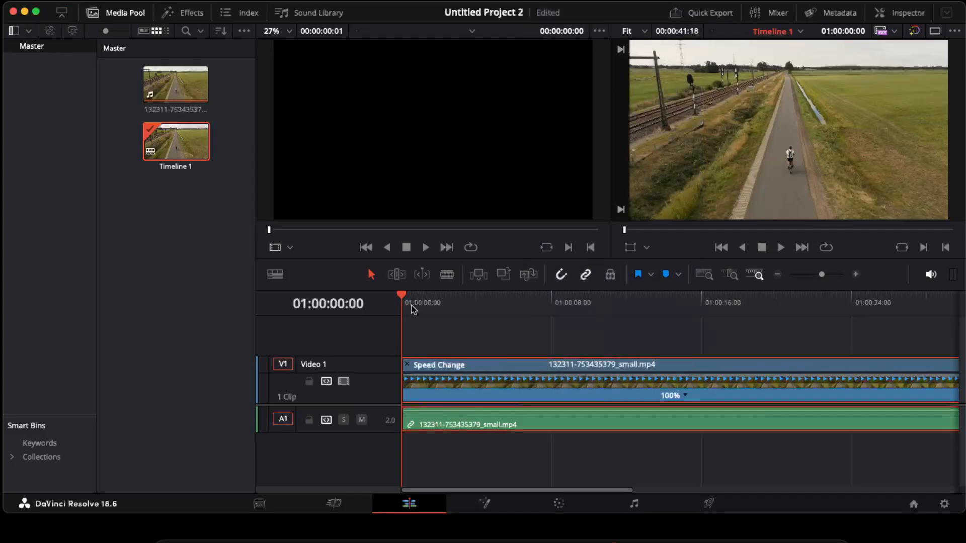
# Step: Add a speed point at about 8 seconds on the drone clip
pyautogui.click(494, 294)
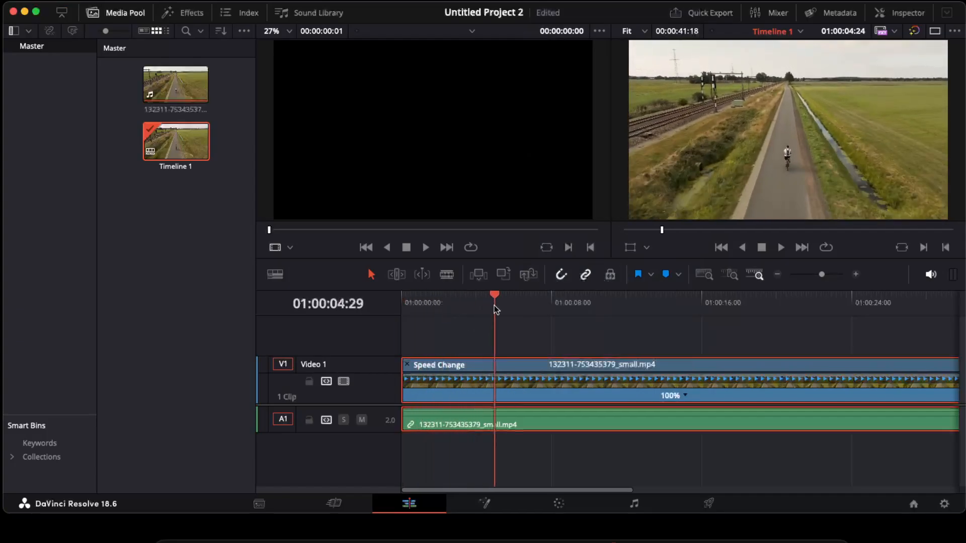
pyautogui.click(548, 294)
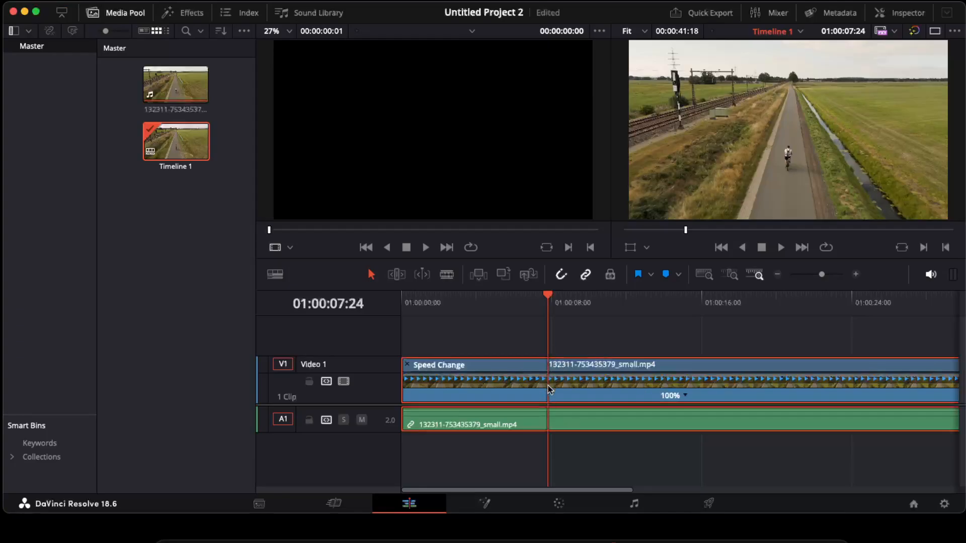
pyautogui.moveTo(546, 374)
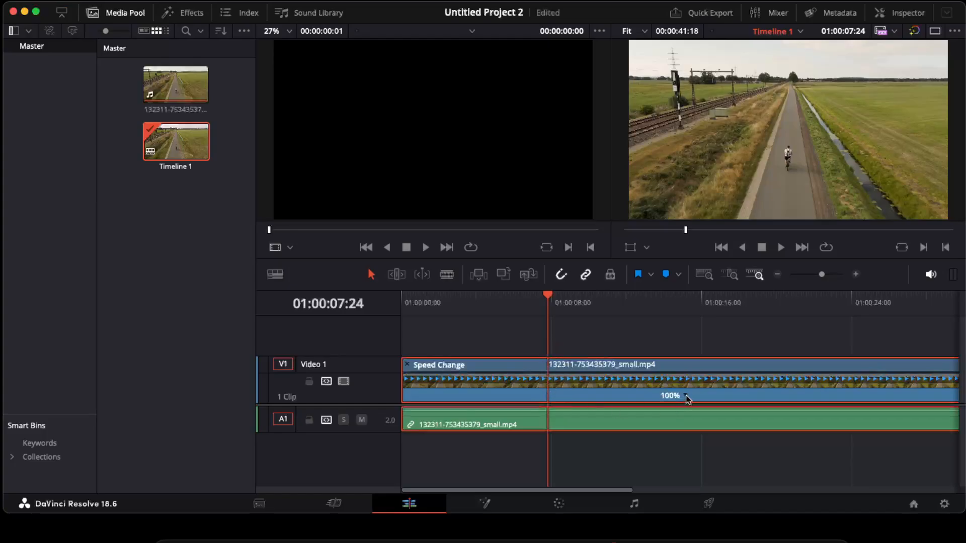
pyautogui.rightClick(685, 396)
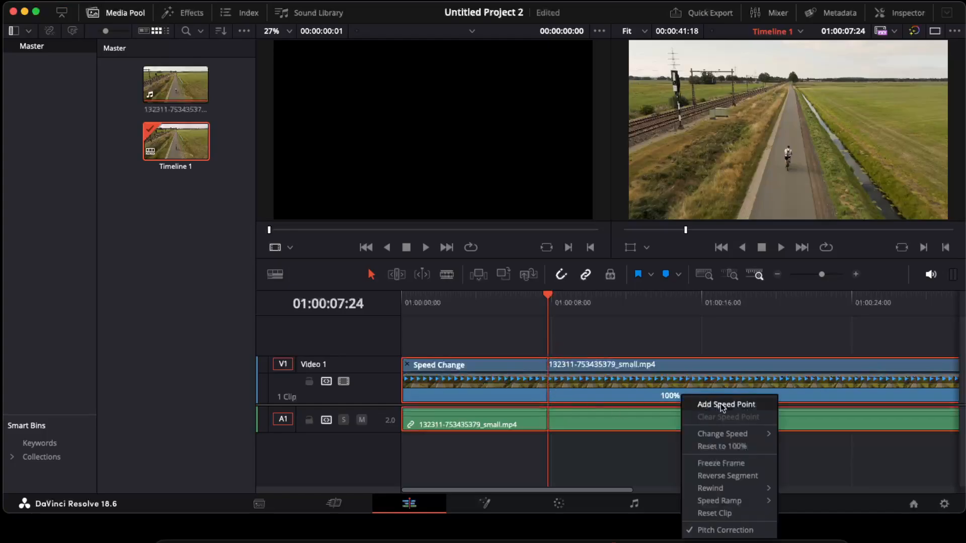
pyautogui.click(725, 404)
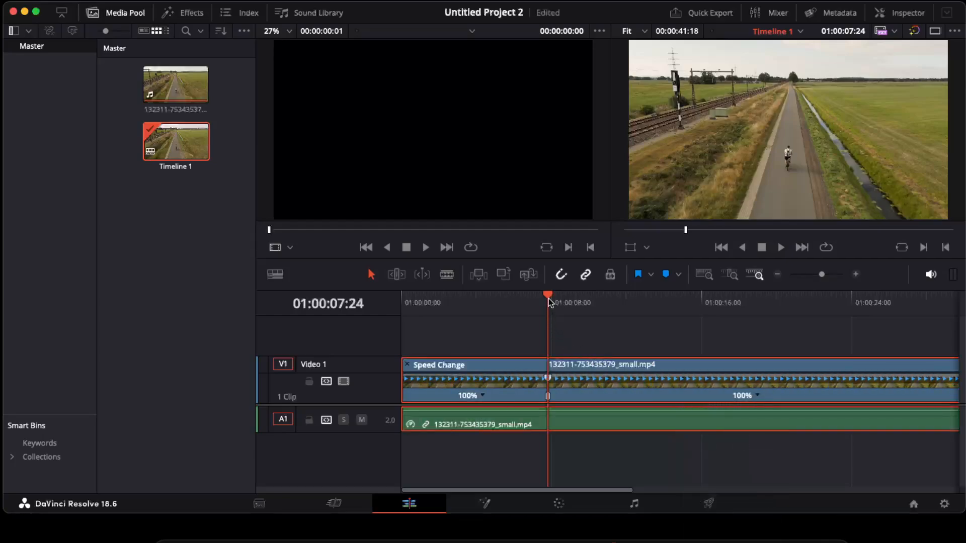
# Step: Add a second speed point near 17 seconds
pyautogui.click(735, 301)
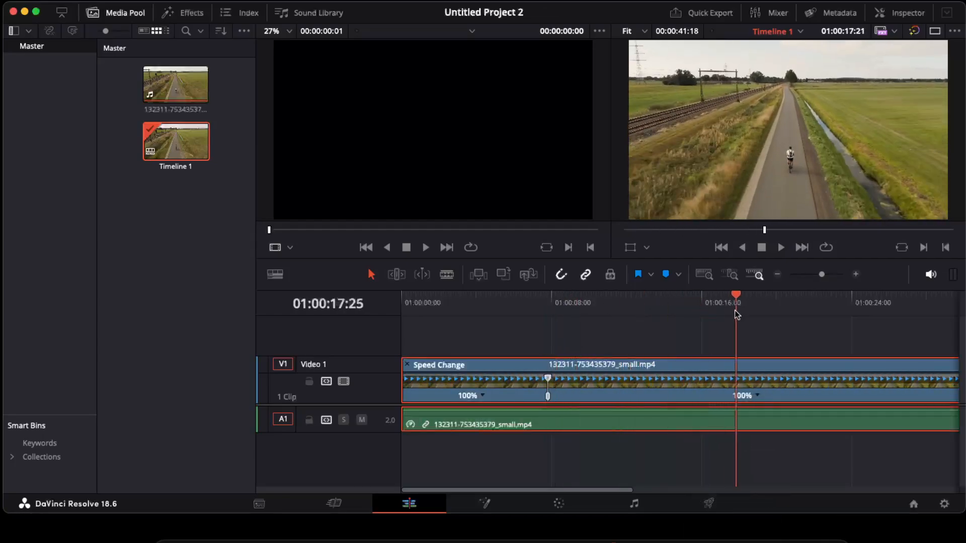
pyautogui.rightClick(741, 395)
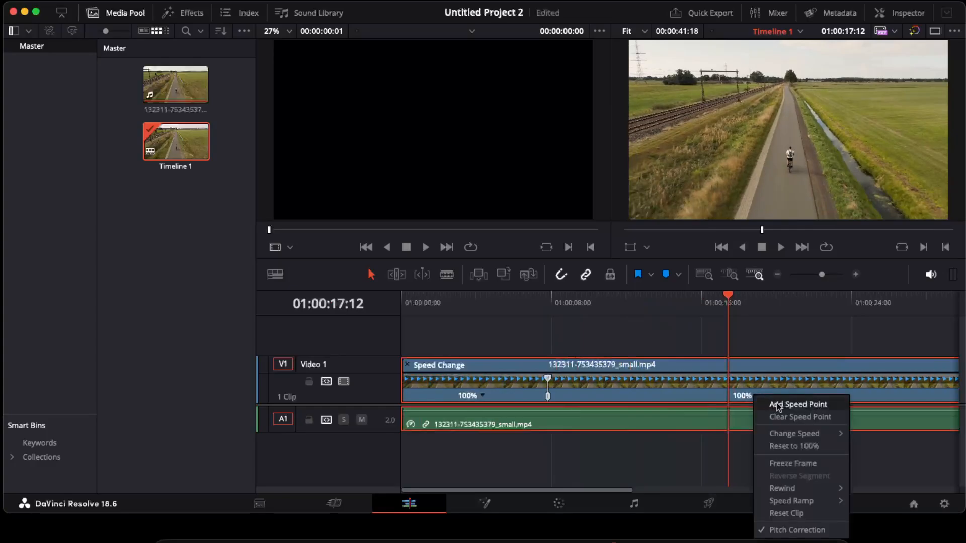
pyautogui.click(796, 404)
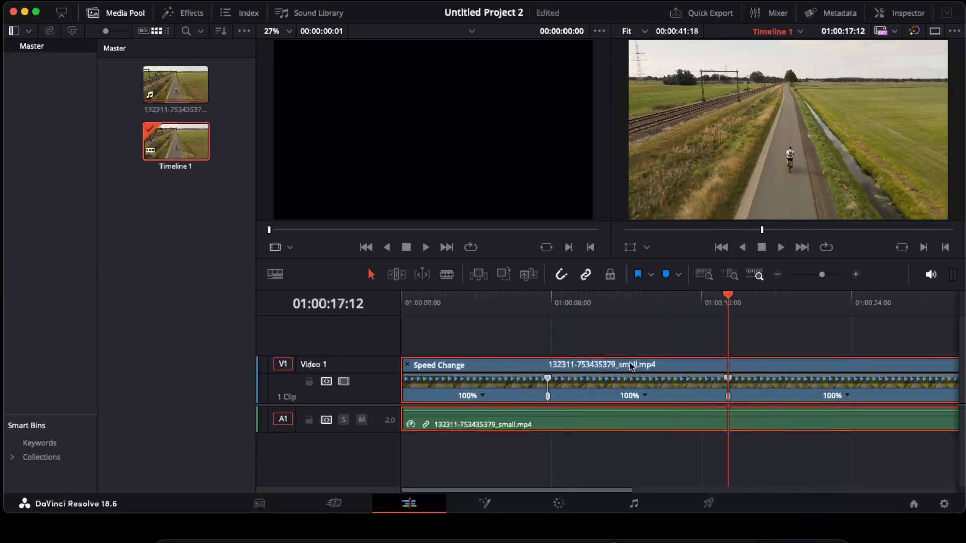
pyautogui.click(625, 303)
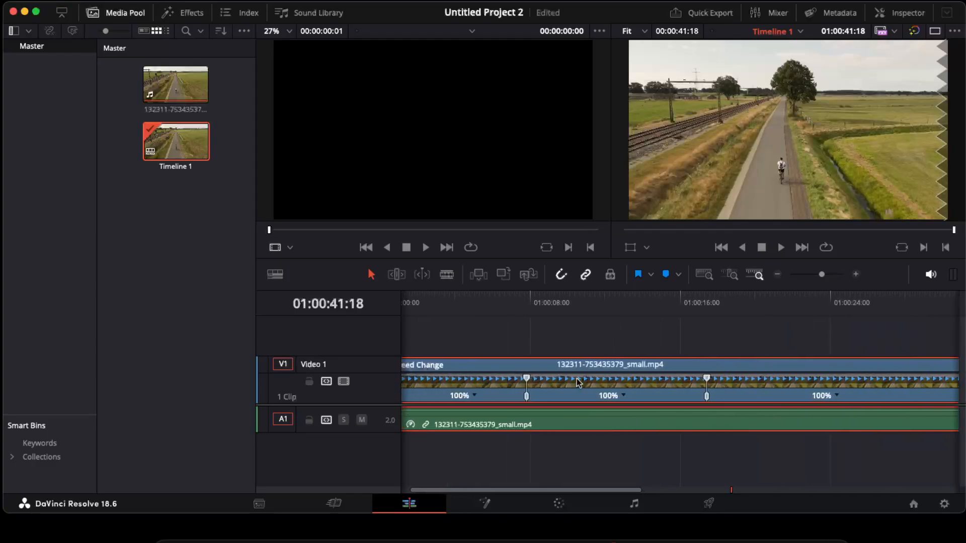
pyautogui.moveTo(563, 403)
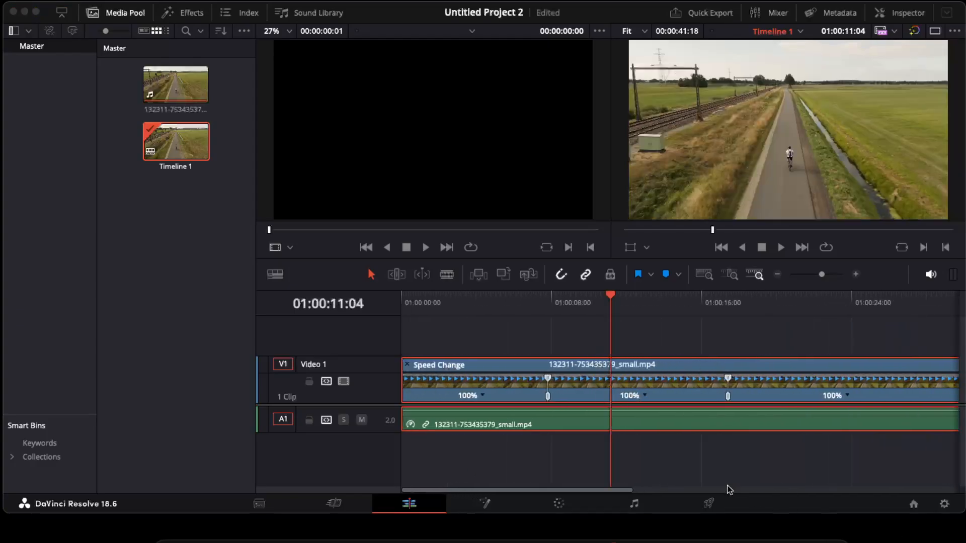
pyautogui.moveTo(653, 401)
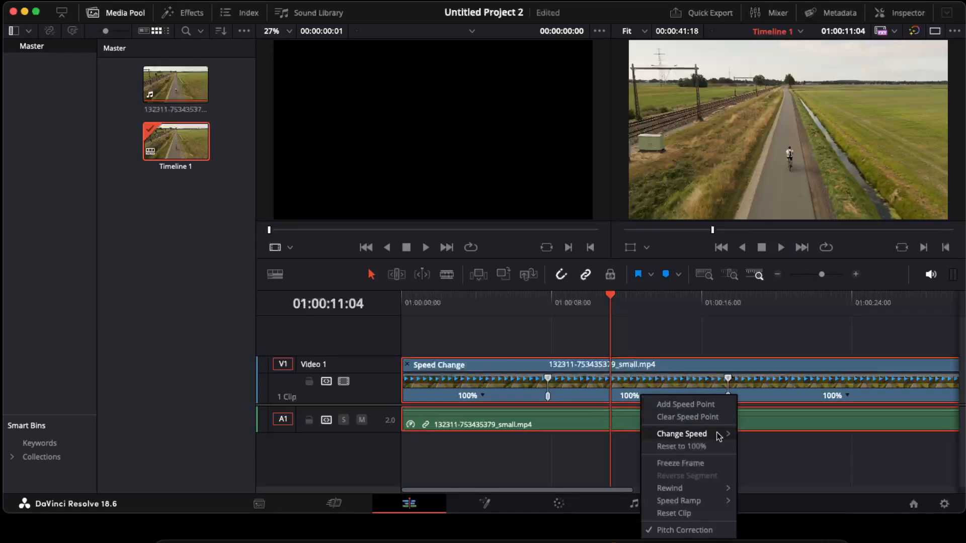
# Step: Set the middle section to 200% and slow the last section to 75%
pyautogui.click(681, 434)
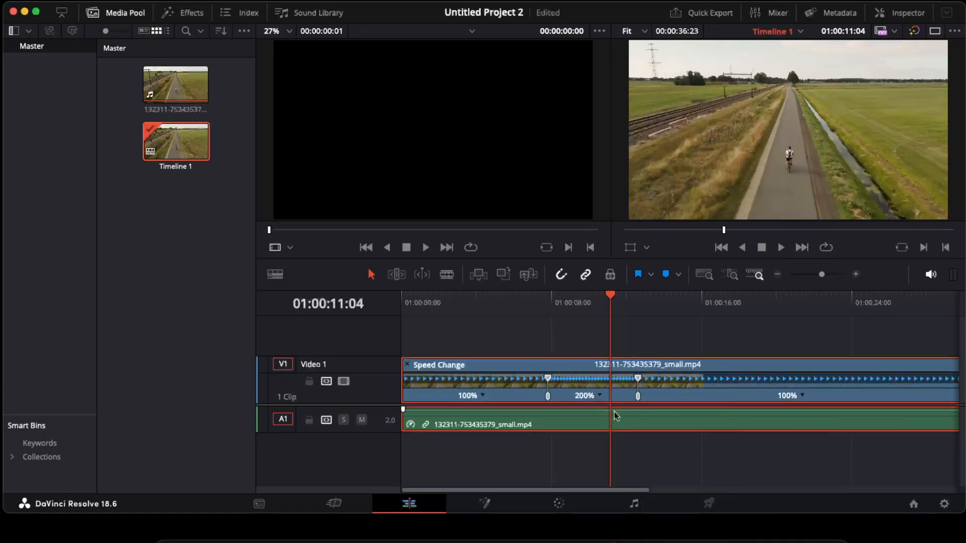
pyautogui.click(546, 303)
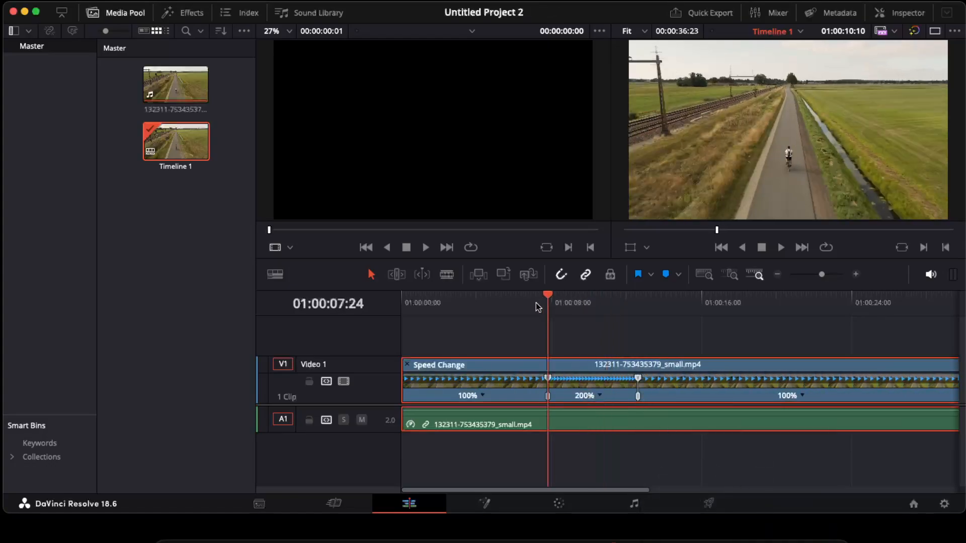
pyautogui.click(463, 302)
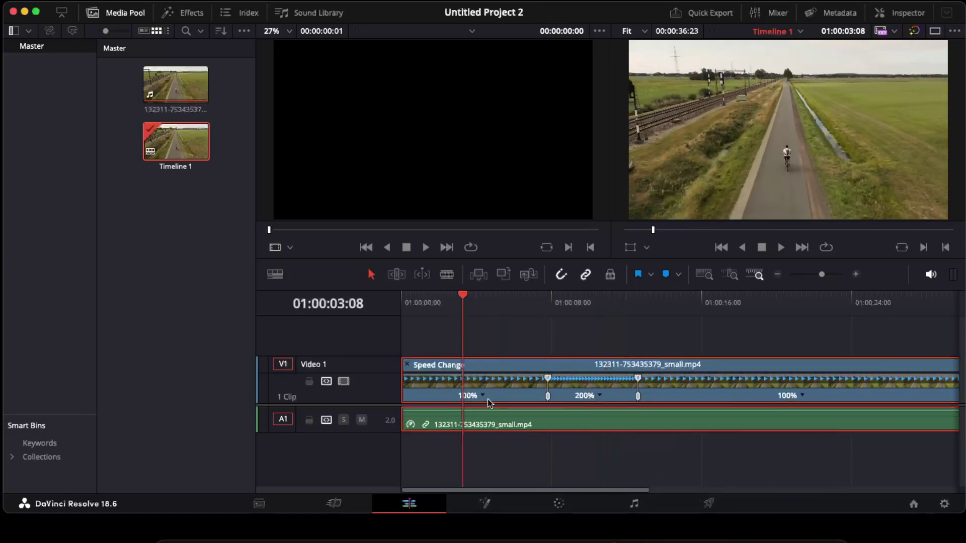
pyautogui.rightClick(488, 400)
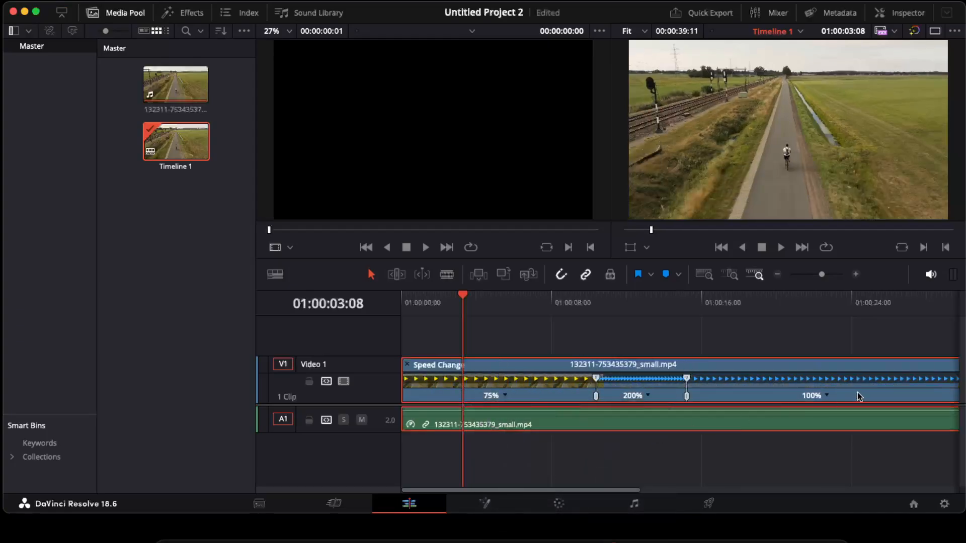
pyautogui.rightClick(859, 395)
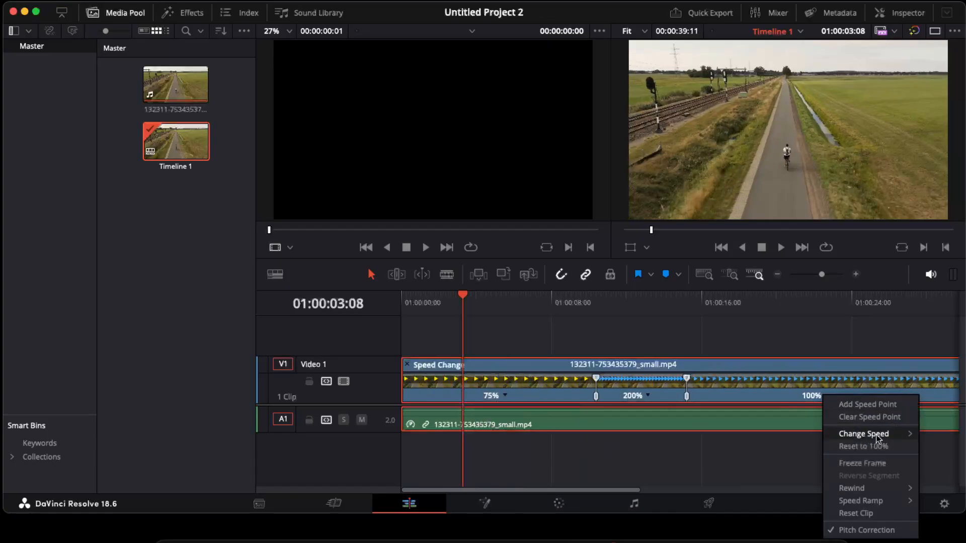
pyautogui.click(870, 446)
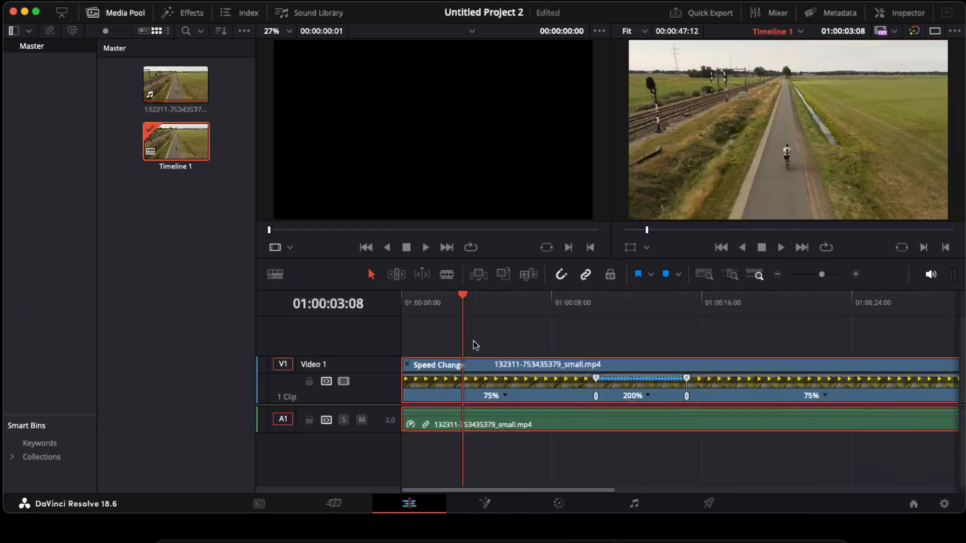
pyautogui.click(543, 295)
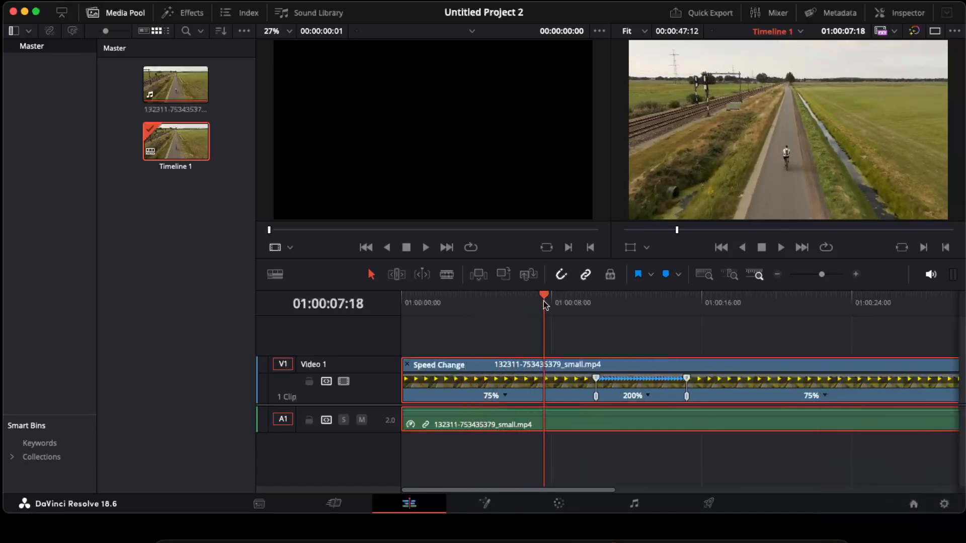
pyautogui.click(579, 302)
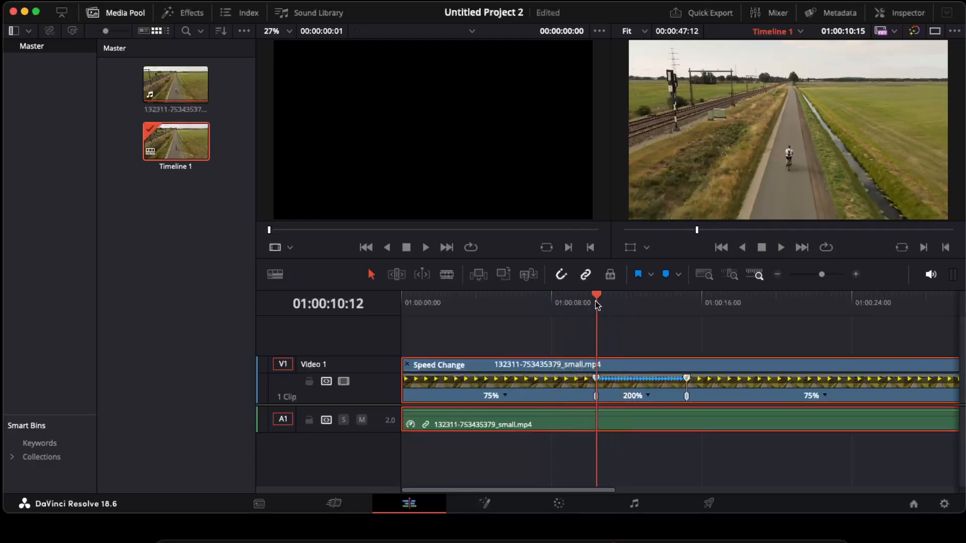
pyautogui.click(552, 302)
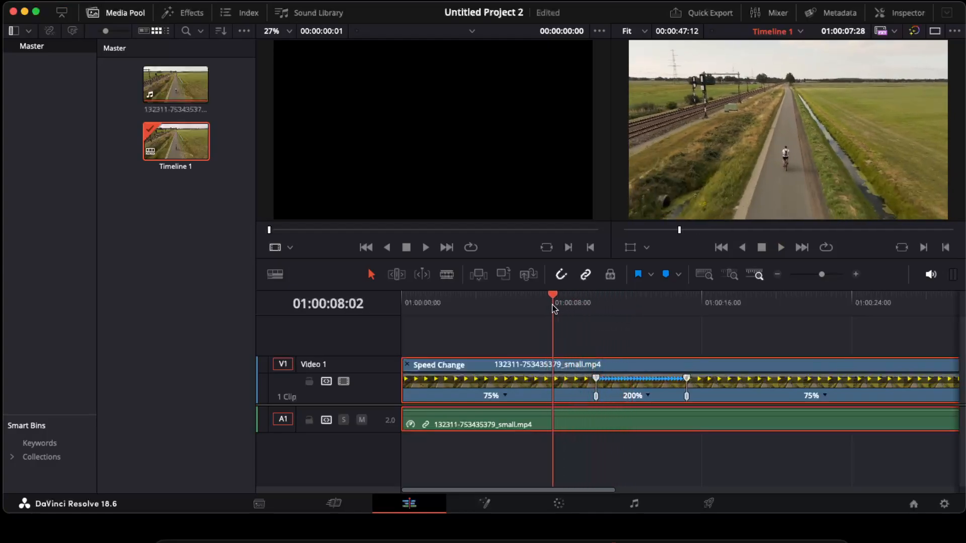
pyautogui.click(574, 302)
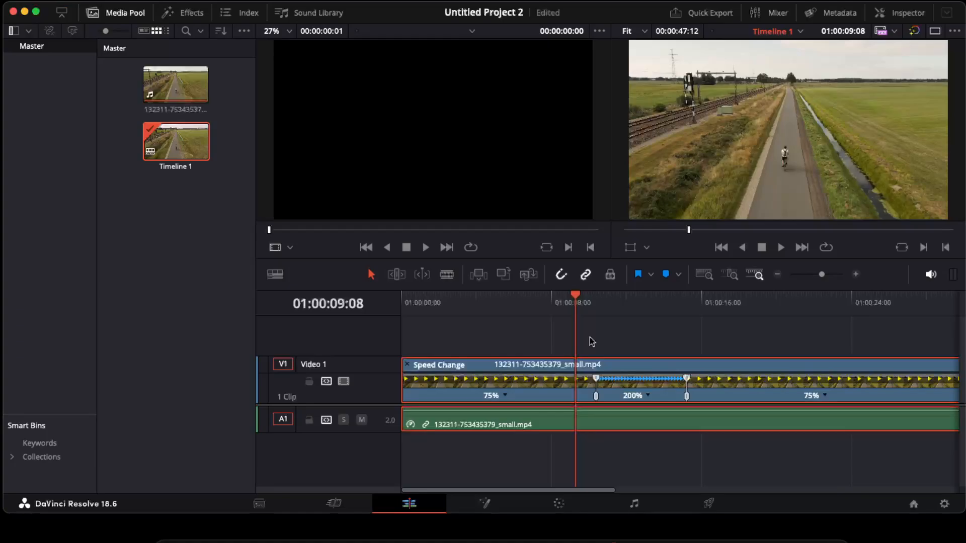
pyautogui.rightClick(625, 367)
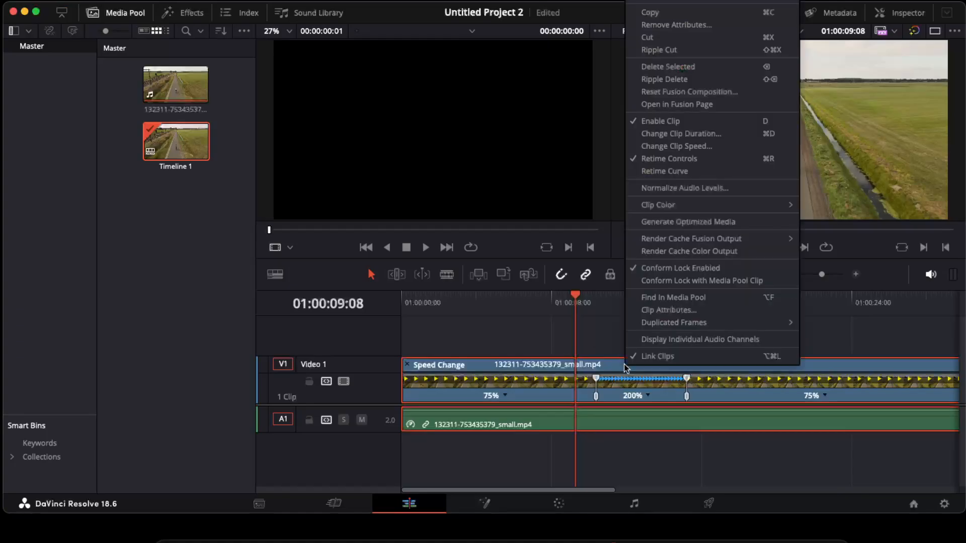
pyautogui.click(669, 158)
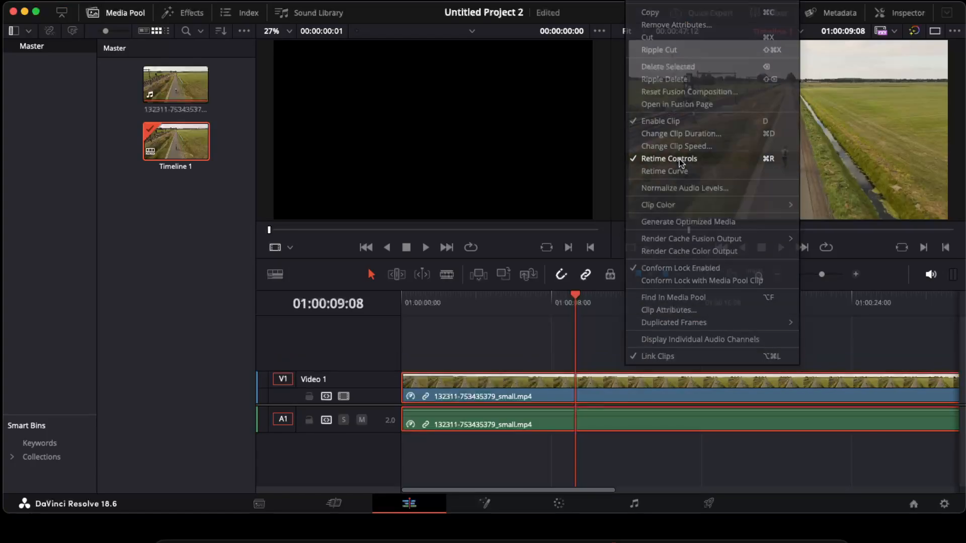
pyautogui.click(668, 158)
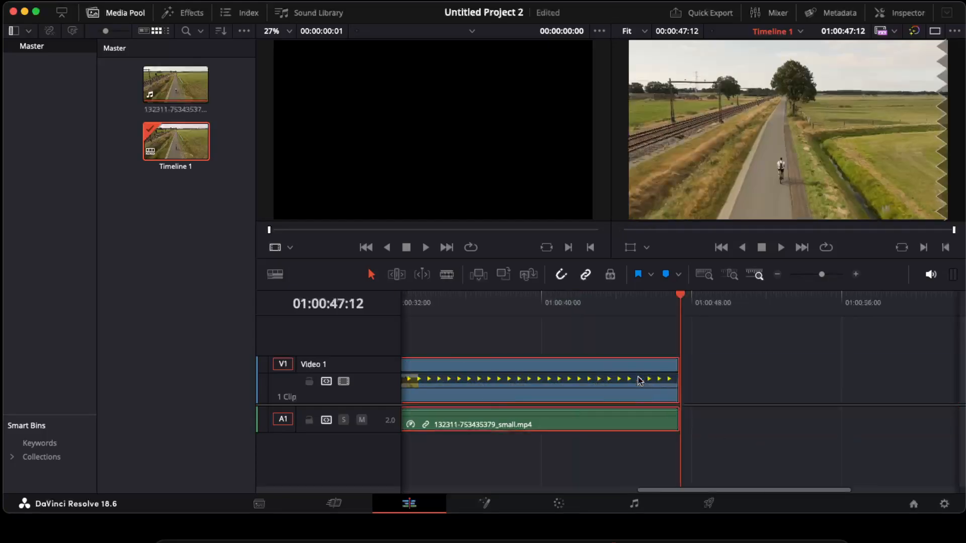
pyautogui.click(654, 299)
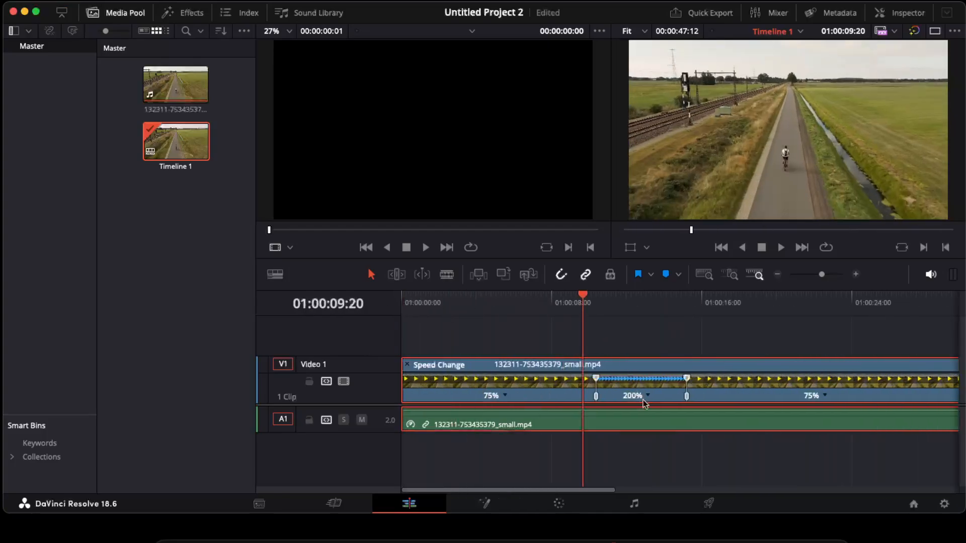
# Step: Change the middle speed section from 200% to 400%
pyautogui.rightClick(647, 395)
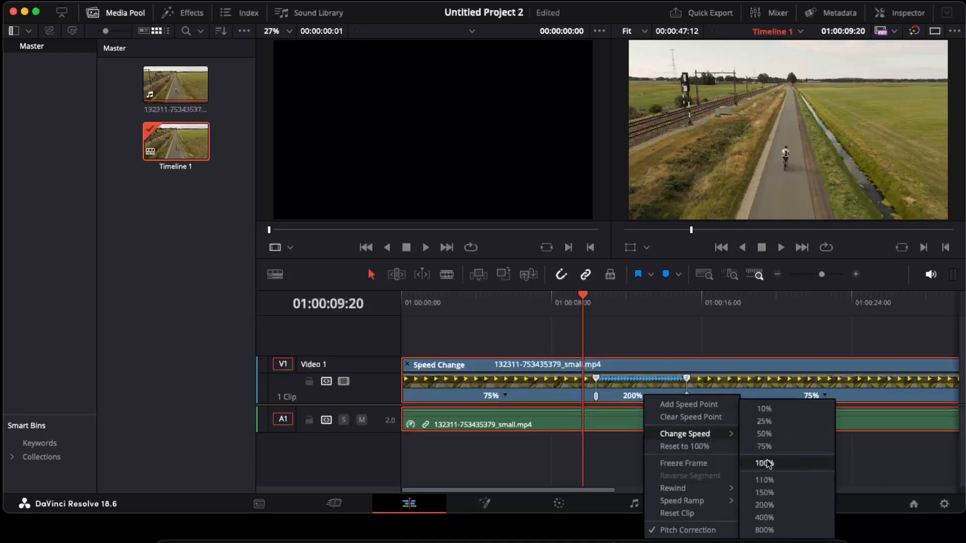
pyautogui.click(764, 517)
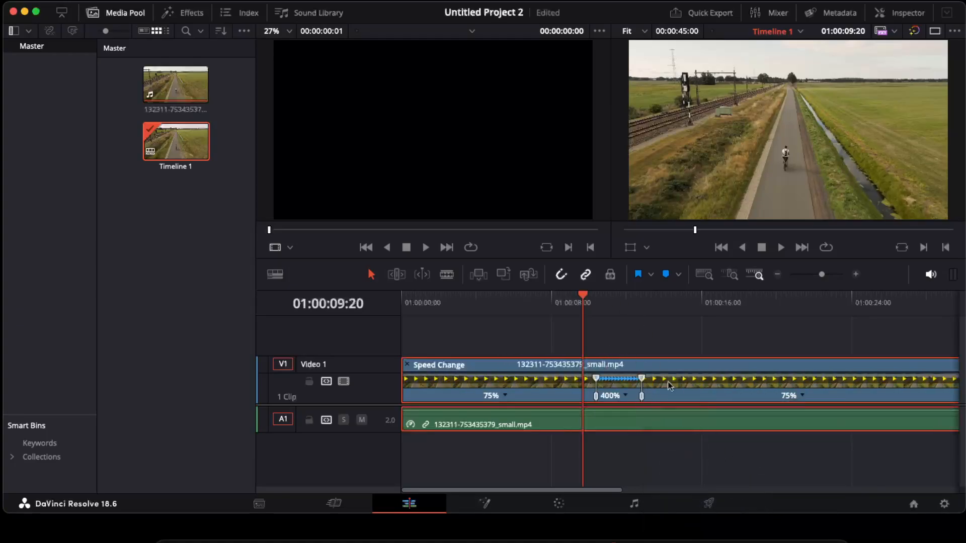
pyautogui.click(668, 293)
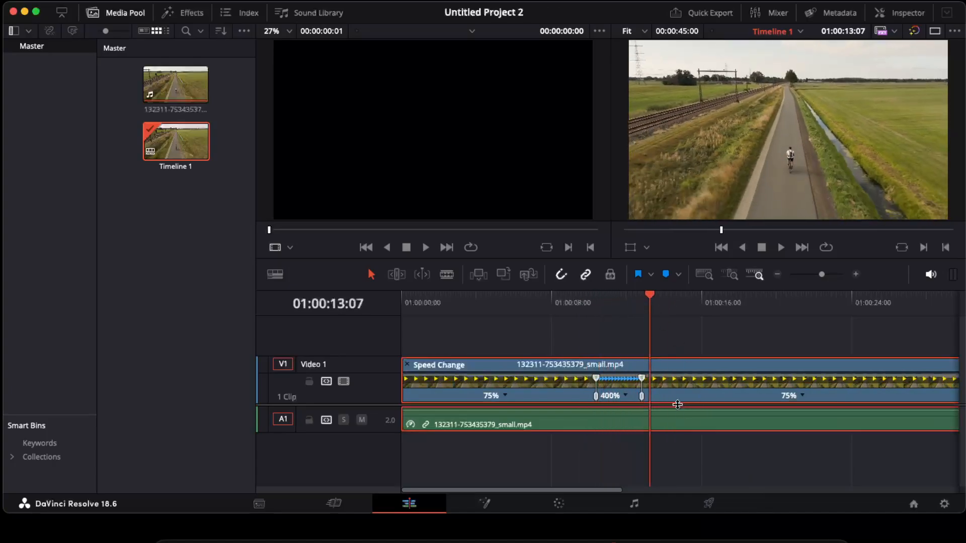
# Step: Enable the Retime Curve to display the clip's speed curve
pyautogui.rightClick(676, 394)
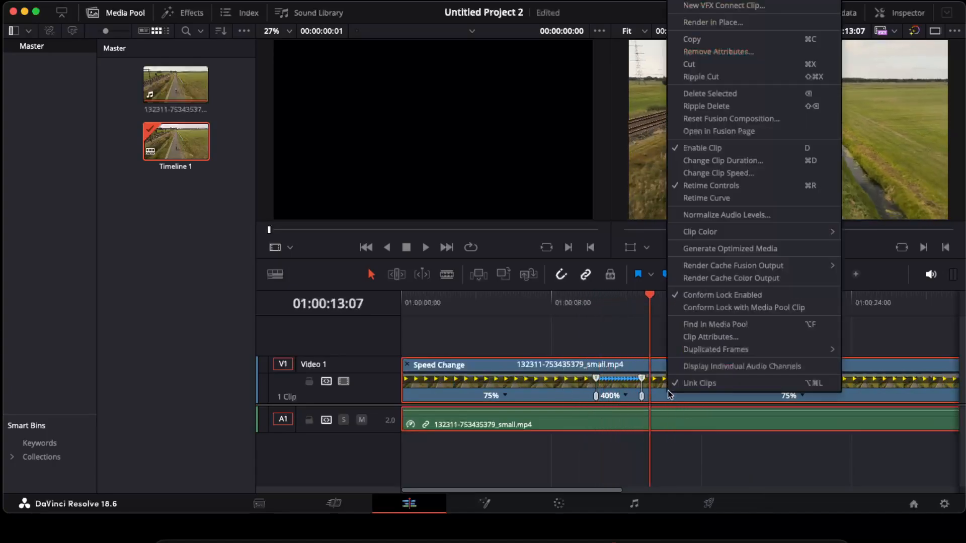
pyautogui.moveTo(725, 214)
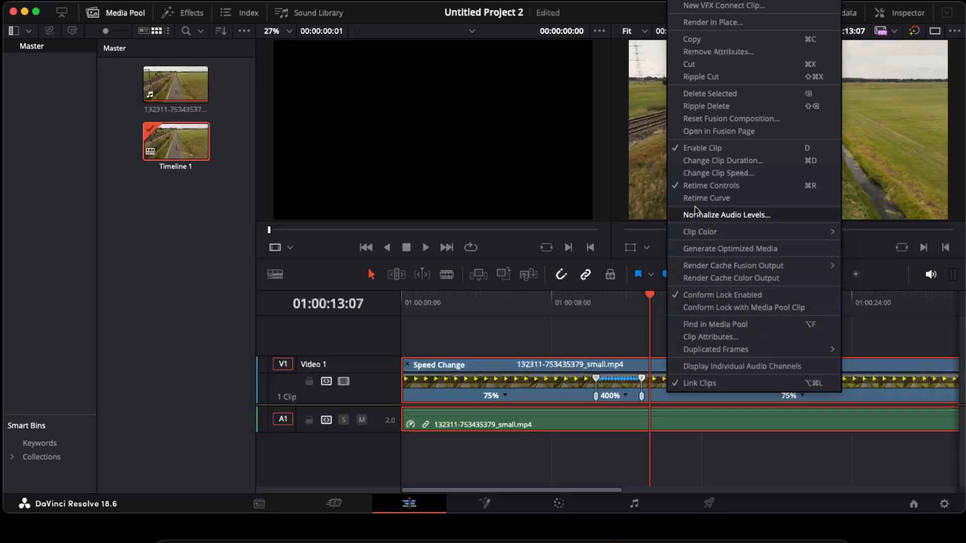
pyautogui.click(706, 197)
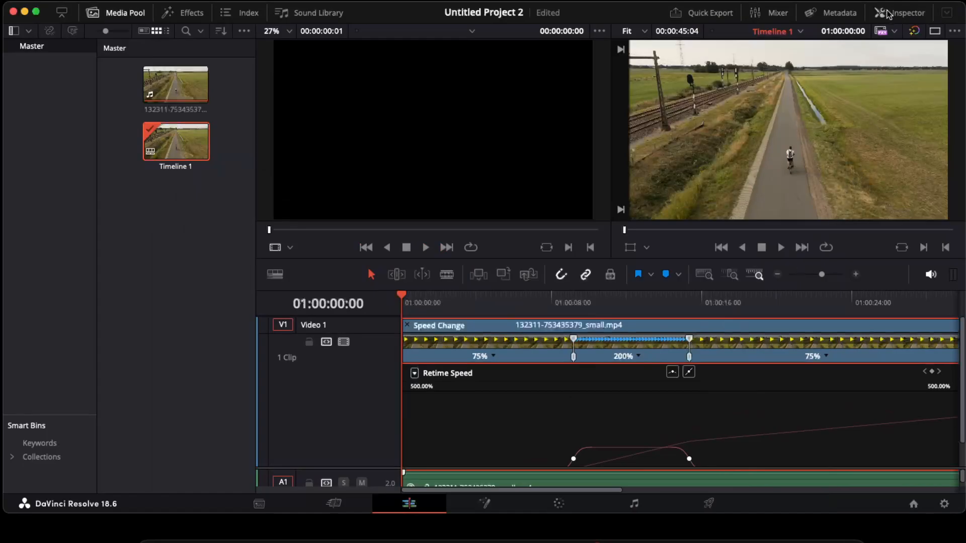
# Step: Set Retime Process to Optical Flow under Retime and Scaling in the Inspector
pyautogui.click(904, 12)
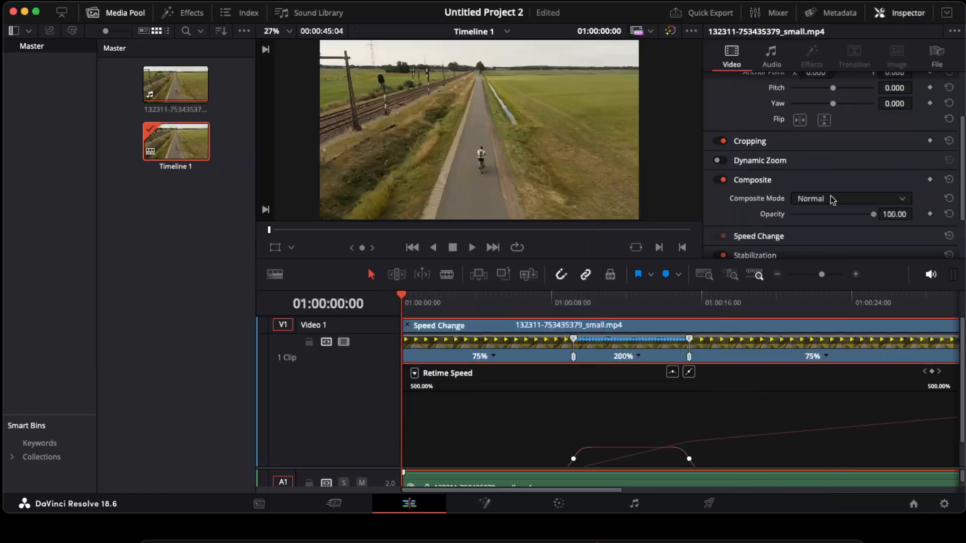
pyautogui.scroll(-3)
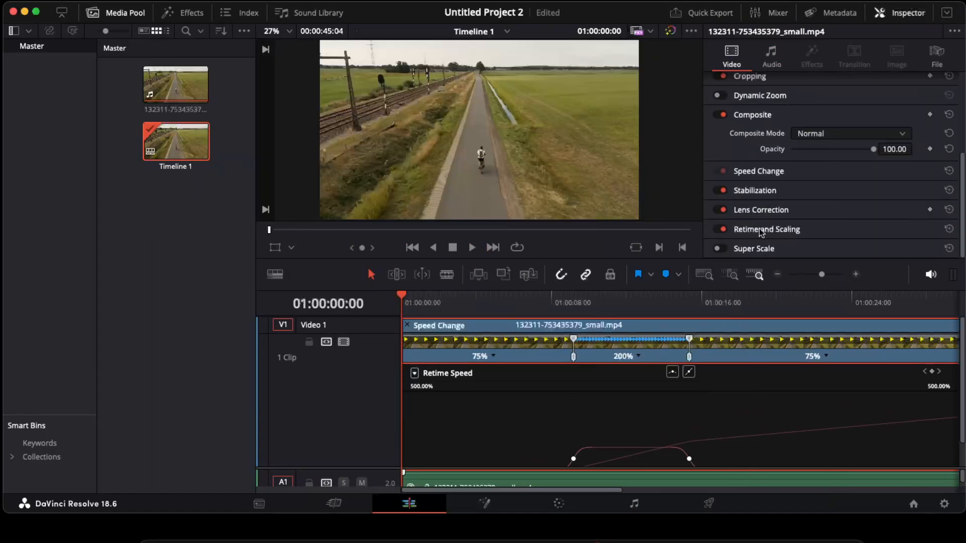
pyautogui.click(766, 229)
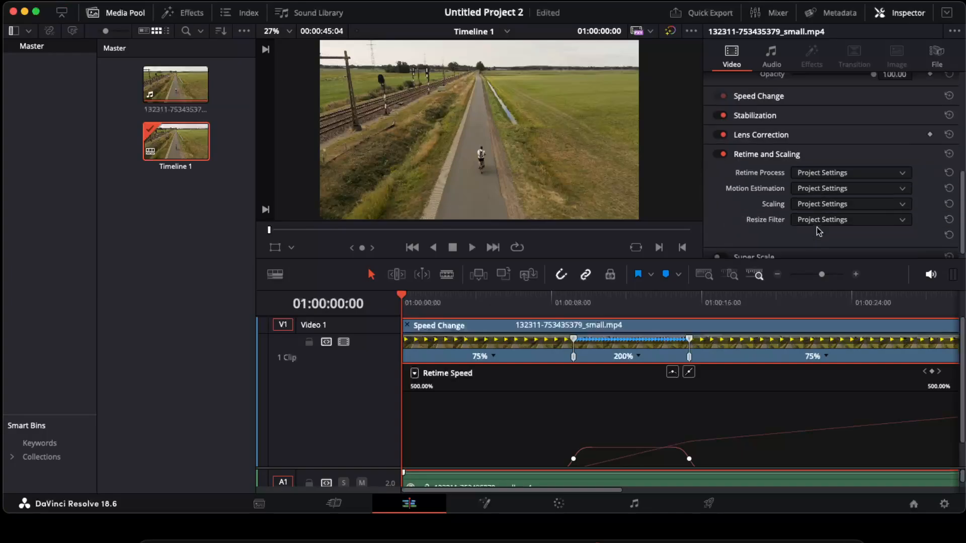
pyautogui.moveTo(847, 177)
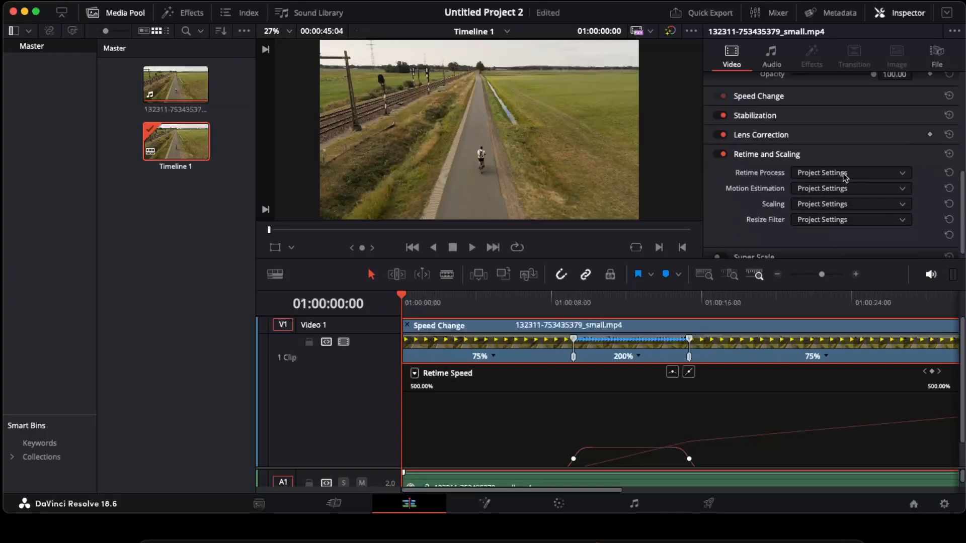
pyautogui.click(850, 173)
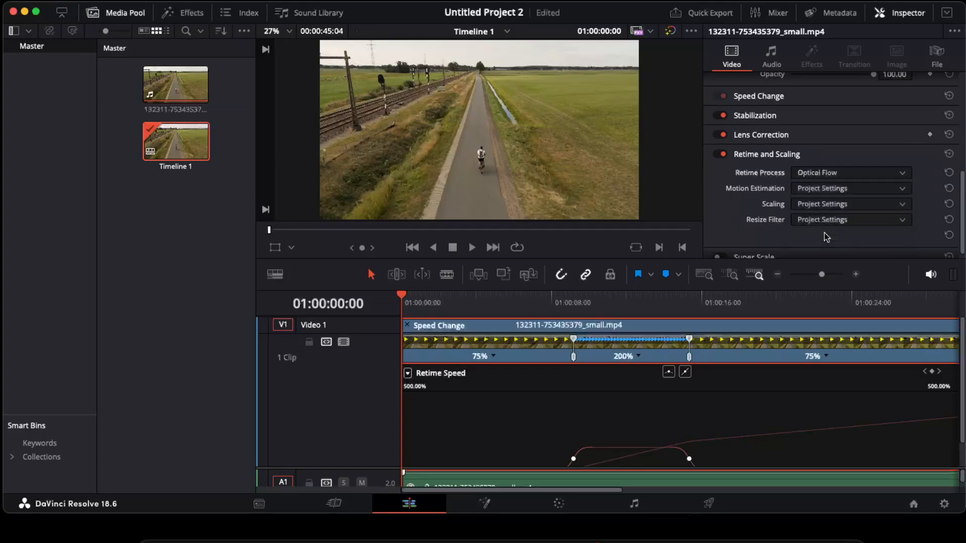
pyautogui.moveTo(702, 456)
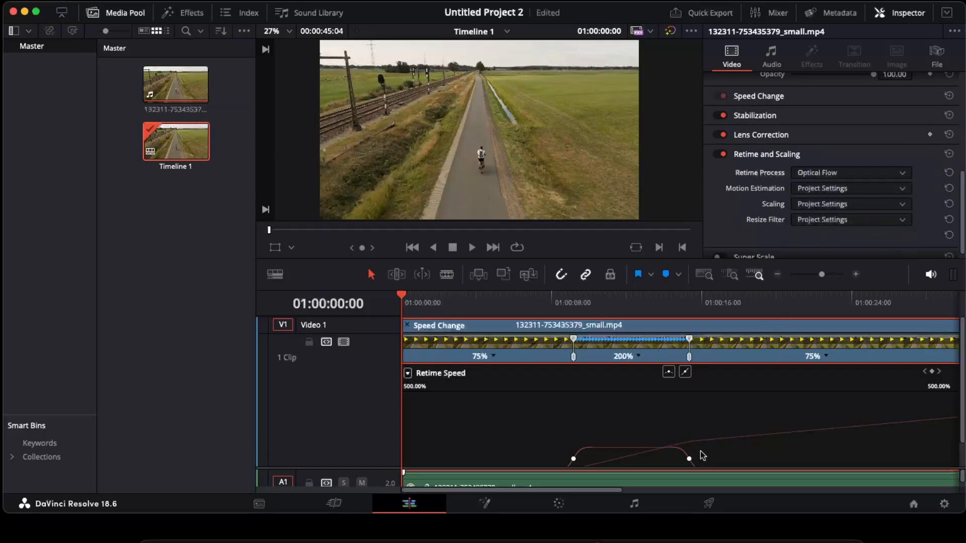